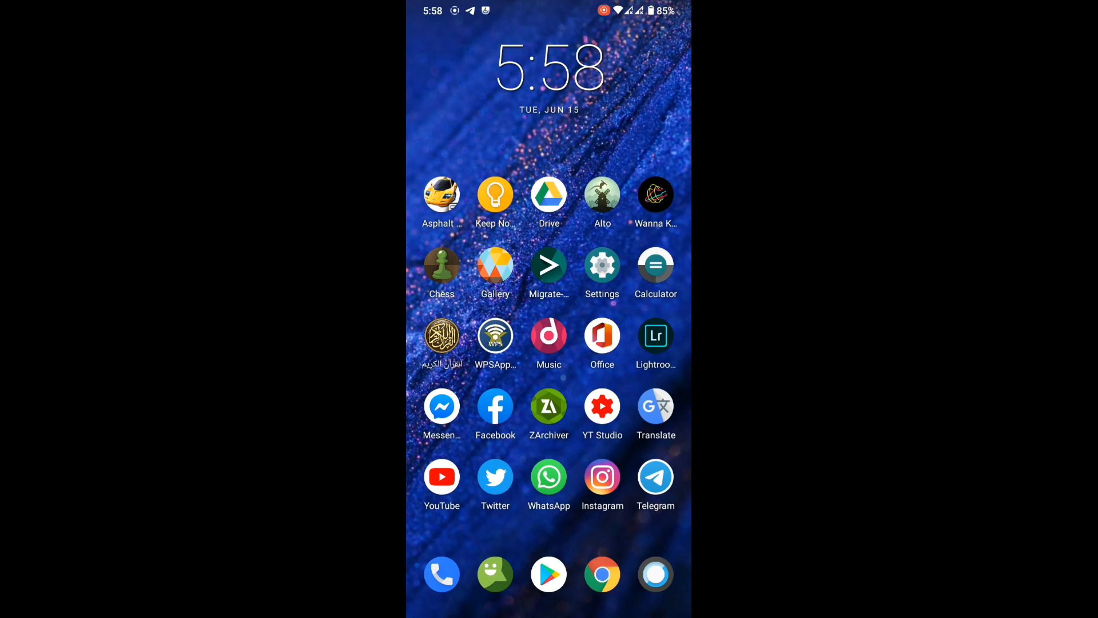
Launch Google Chrome from the home screen dock.
{"action": "left_click", "coordinate": [601, 268]}
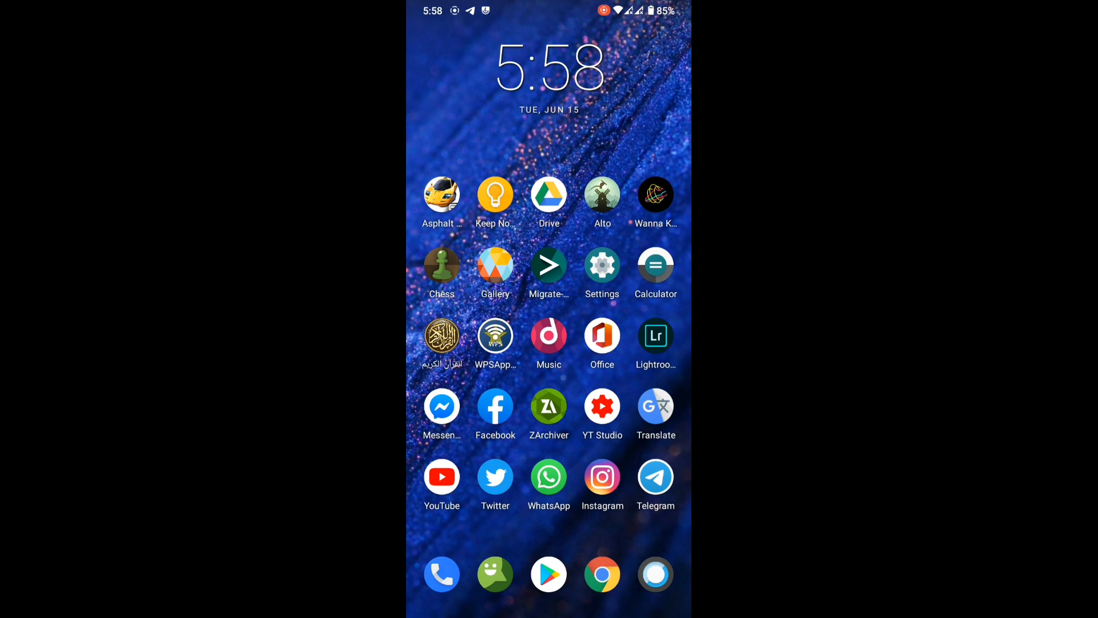
{"action": "left_click", "coordinate": [602, 573]}
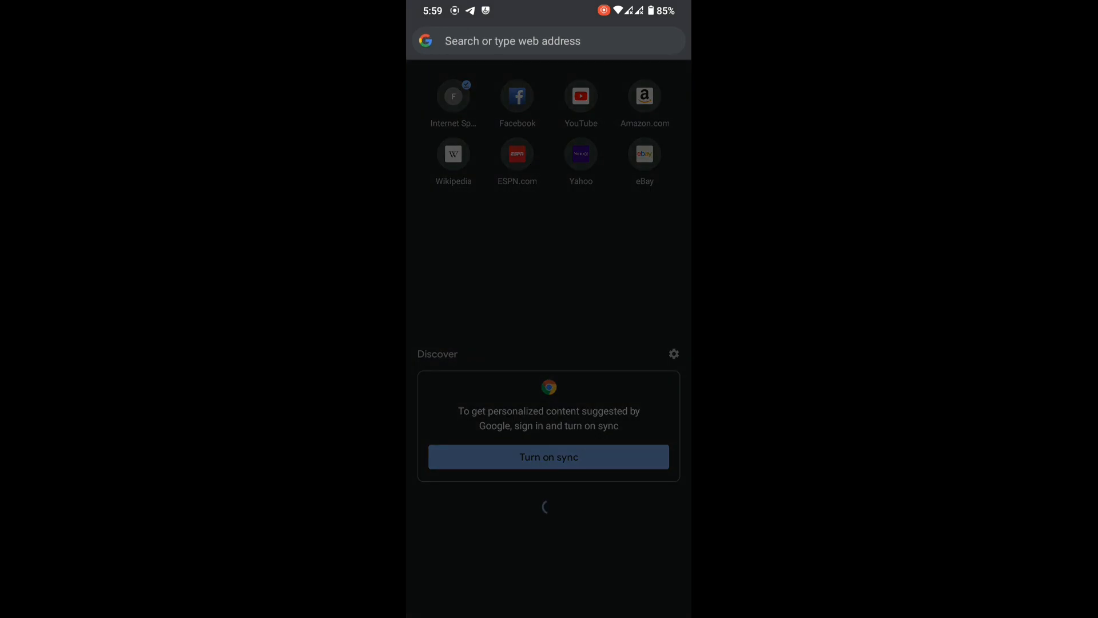
Search Google for 'google sans font magisk' to find the font module.
{"action": "type", "text": "googld"}
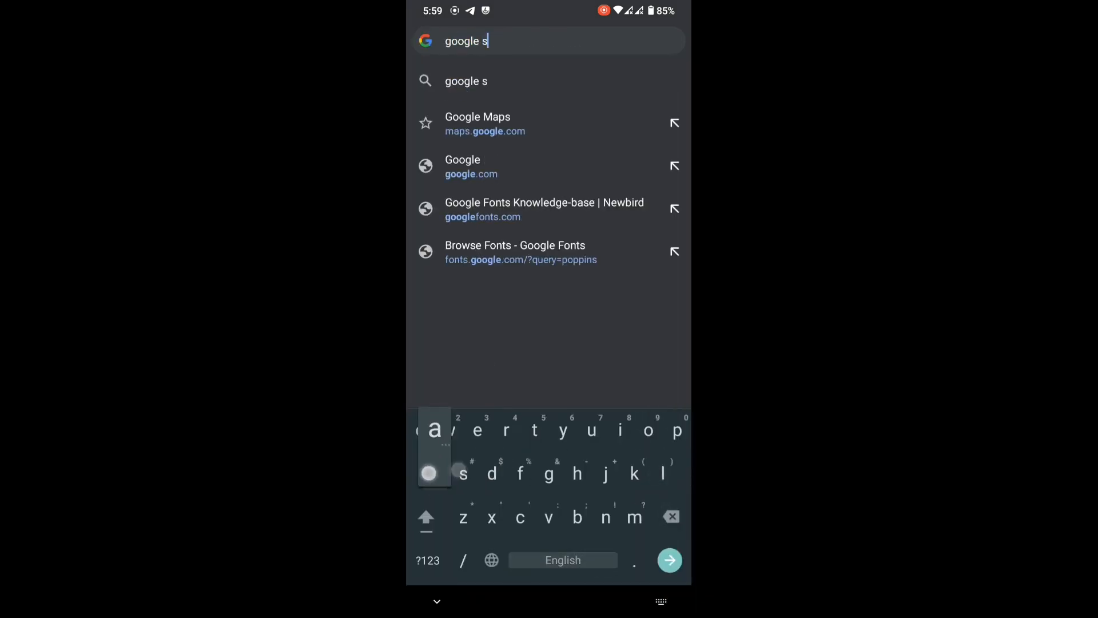
{"action": "type", "text": "ans font"}
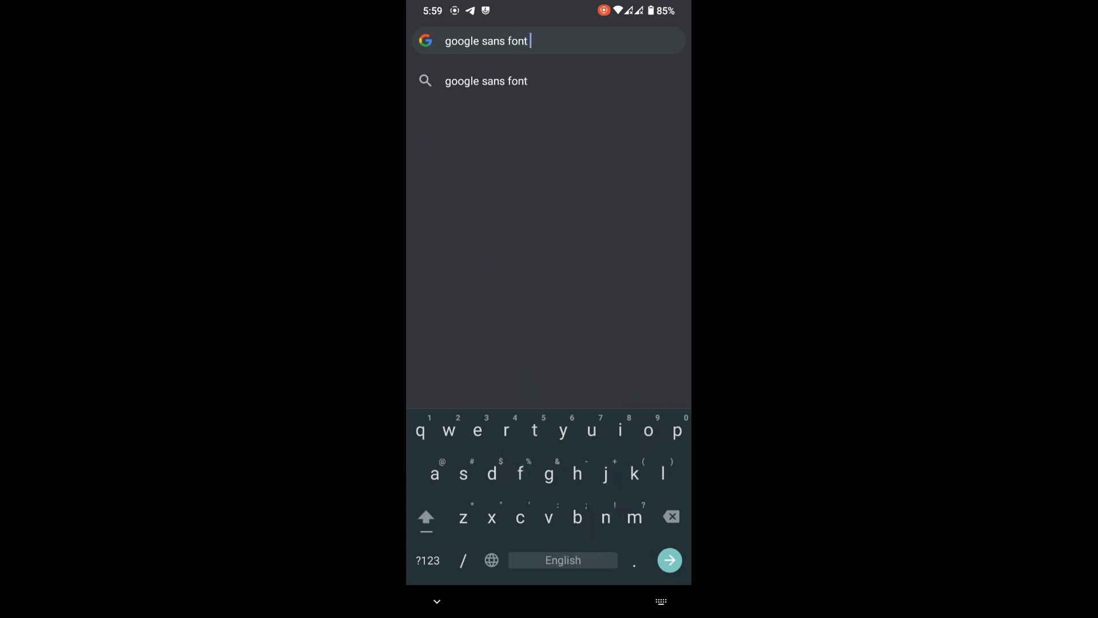
{"action": "type", "text": "mahisk"}
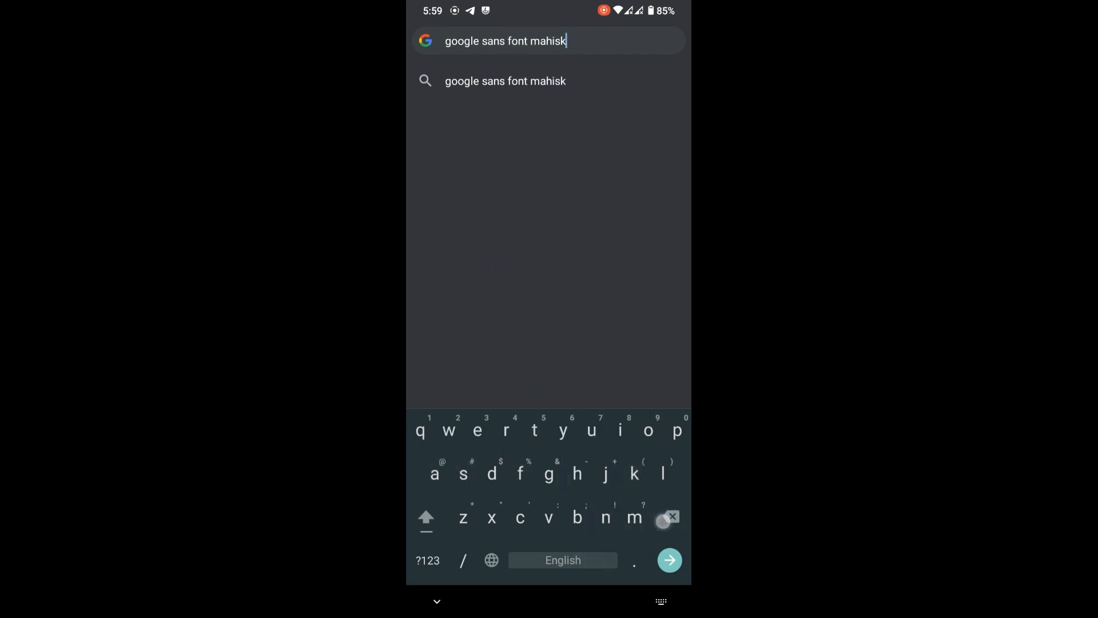
{"action": "key", "text": "Backspace"}
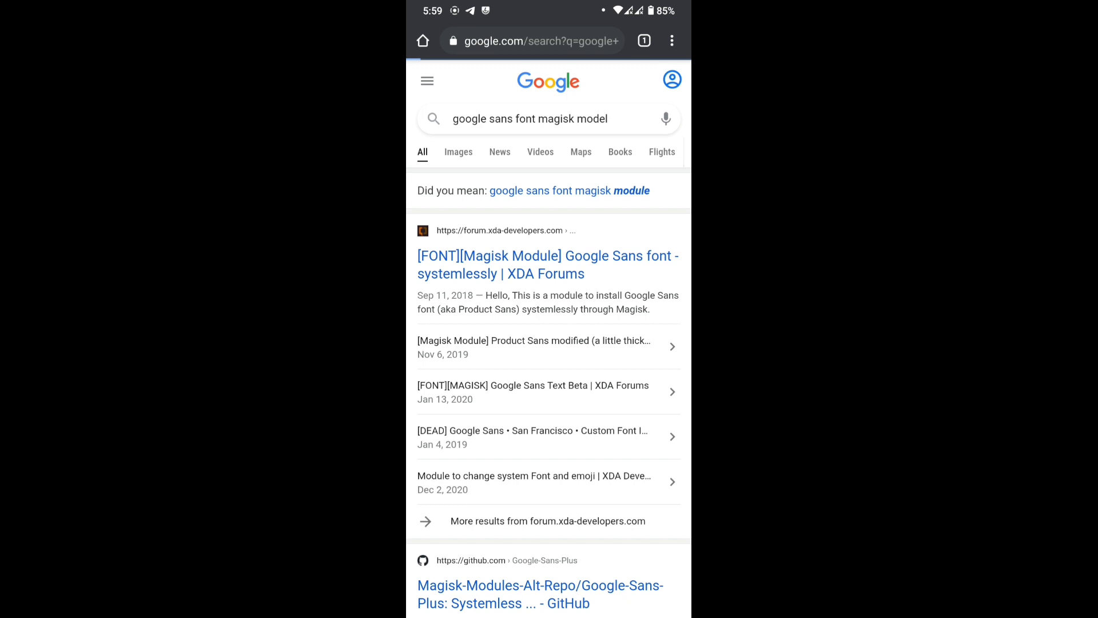
Load the XDA Google Sans font module thread, retrying when the page fails.
{"action": "left_click", "coordinate": [547, 264]}
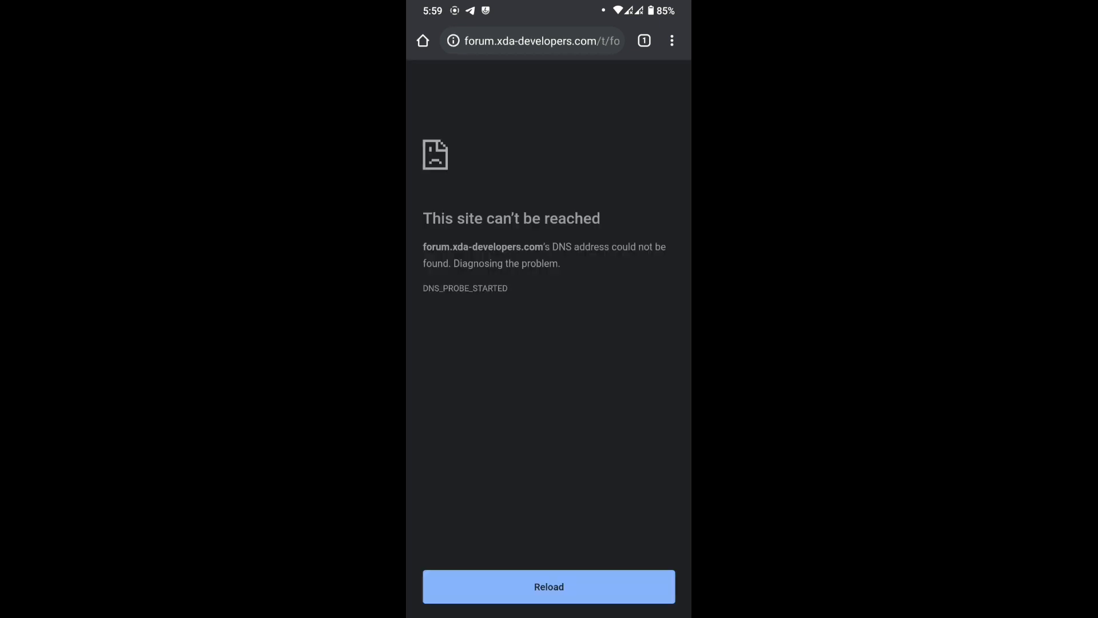
{"action": "left_click", "coordinate": [548, 585]}
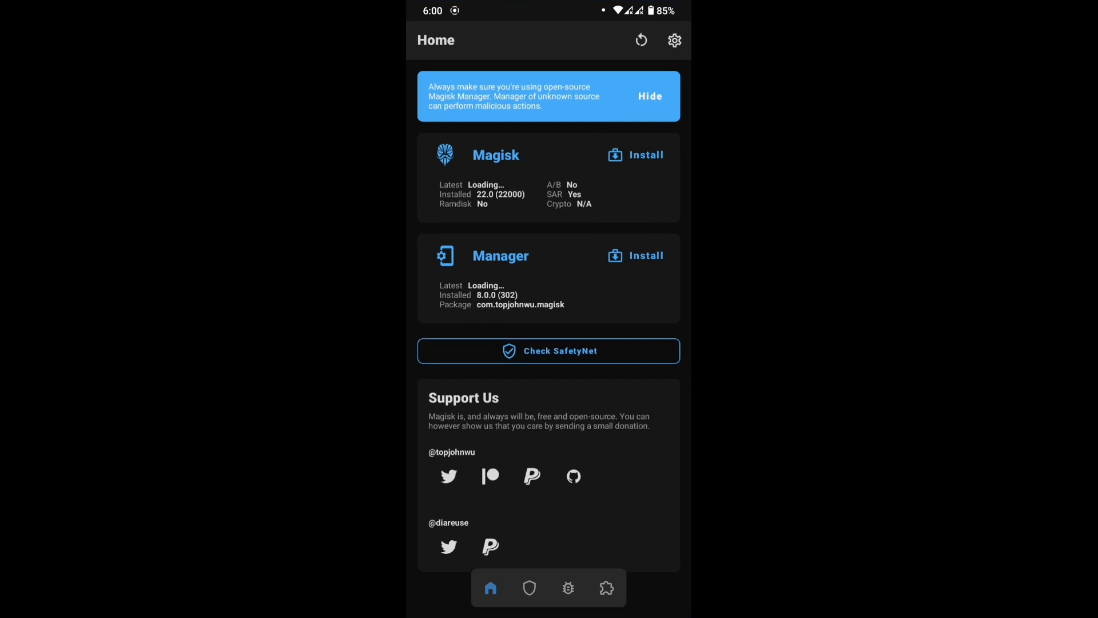
Install the Product Sans module zip from storage and enable it in the Modules list.
{"action": "left_click", "coordinate": [606, 588]}
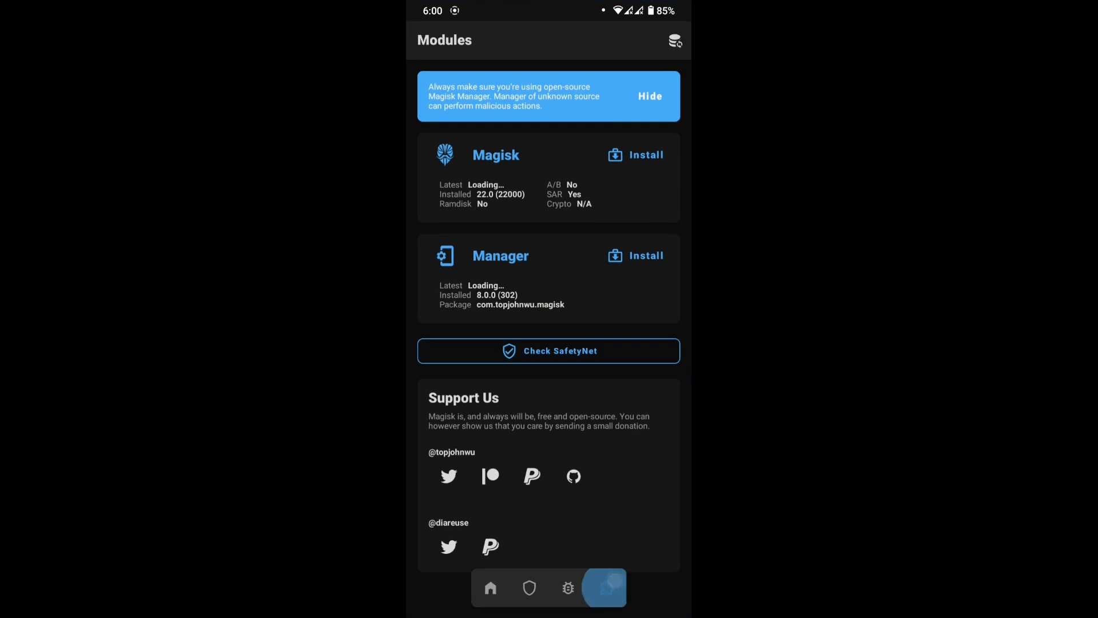
{"action": "left_click", "coordinate": [604, 588]}
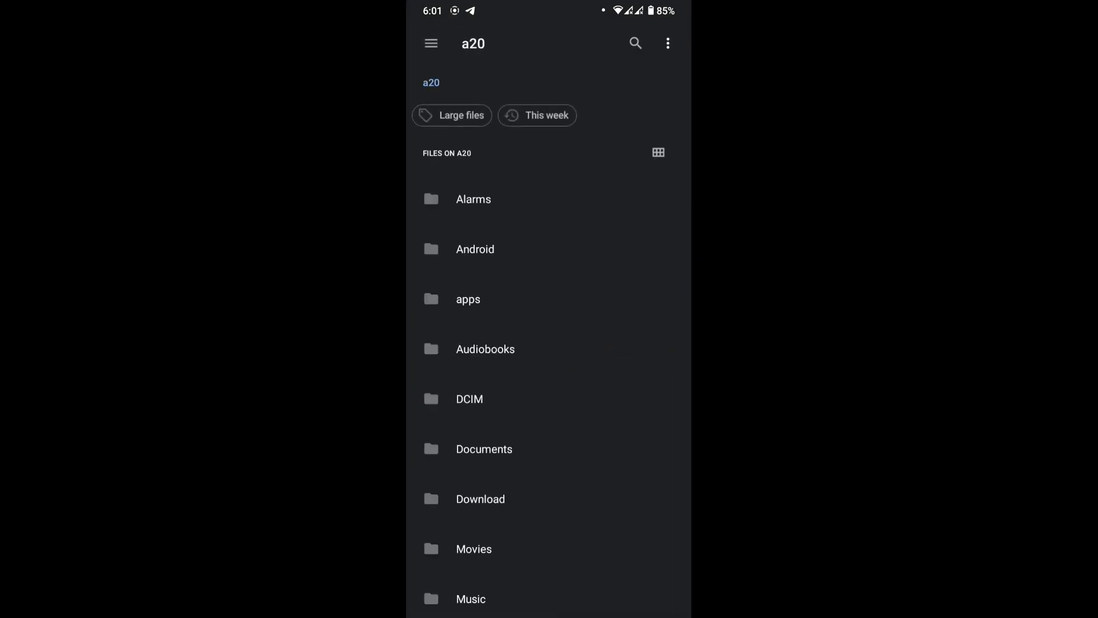
{"action": "left_click", "coordinate": [480, 499]}
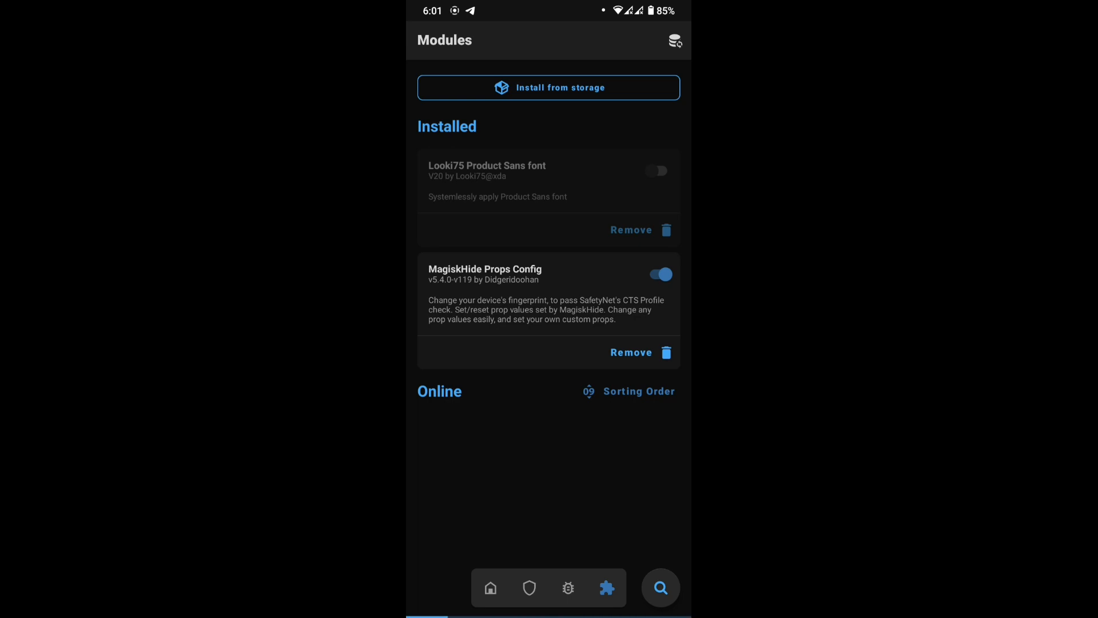
{"action": "left_click", "coordinate": [657, 171]}
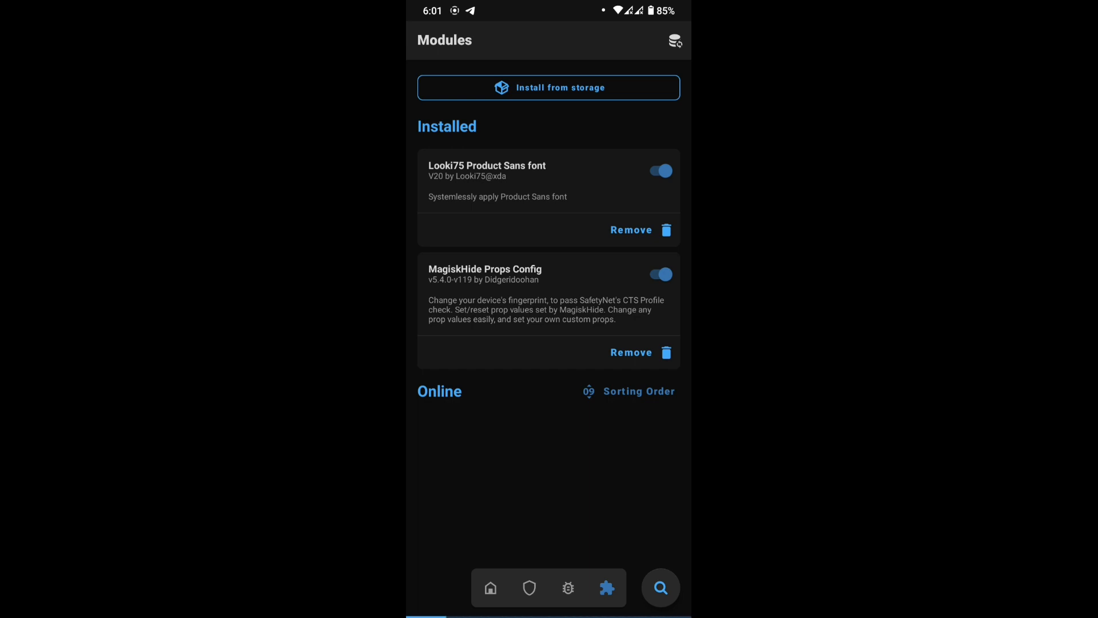
{"action": "key", "text": "Home"}
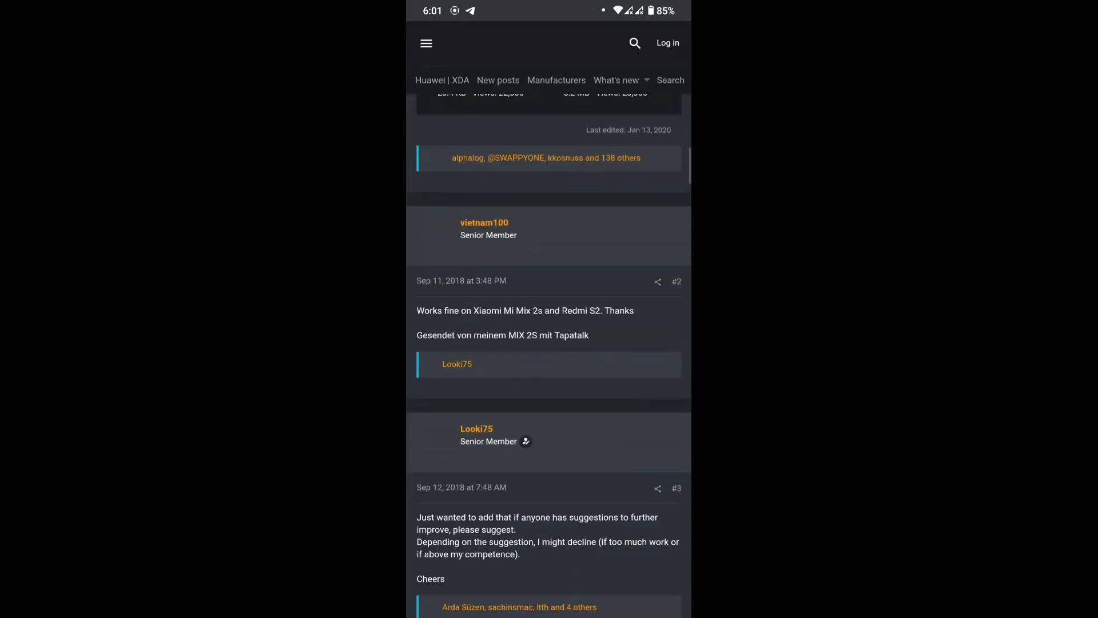
Leave the XDA thread and return to the Android home screen.
{"action": "key", "text": "Home"}
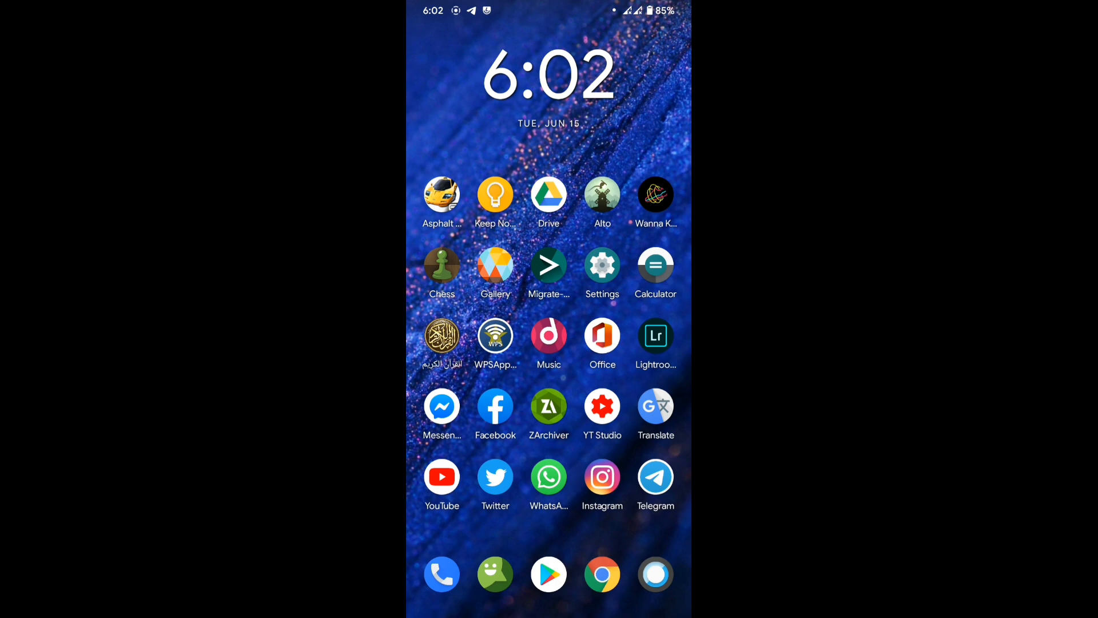
Restart the phone via the power menu and unlock it with the PIN after boot.
{"action": "left_click", "coordinate": [548, 77]}
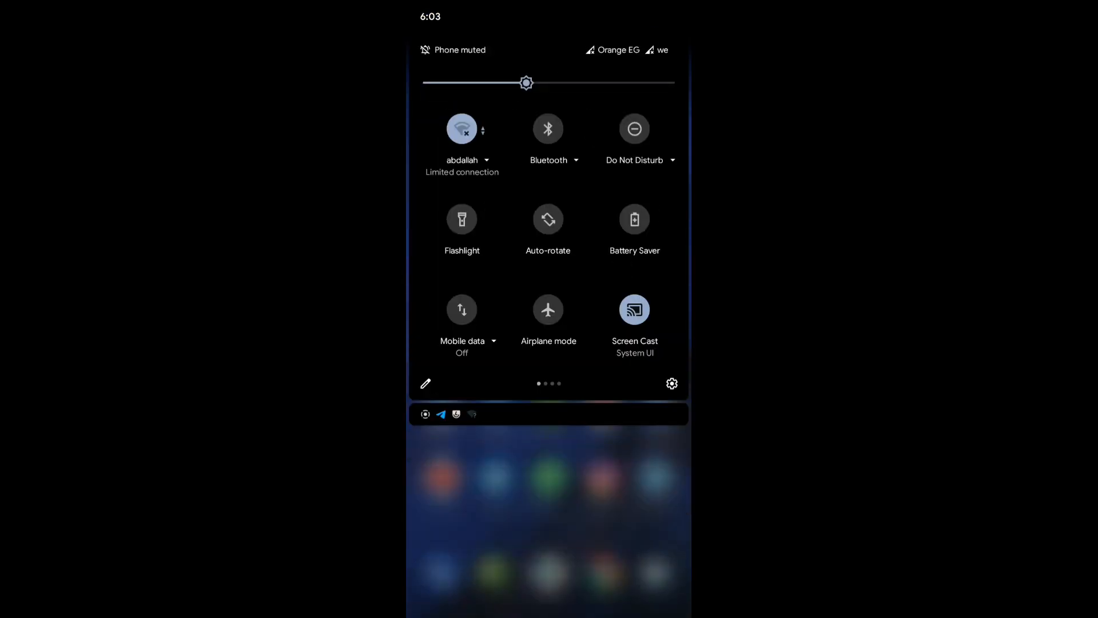
{"action": "left_click", "coordinate": [670, 383]}
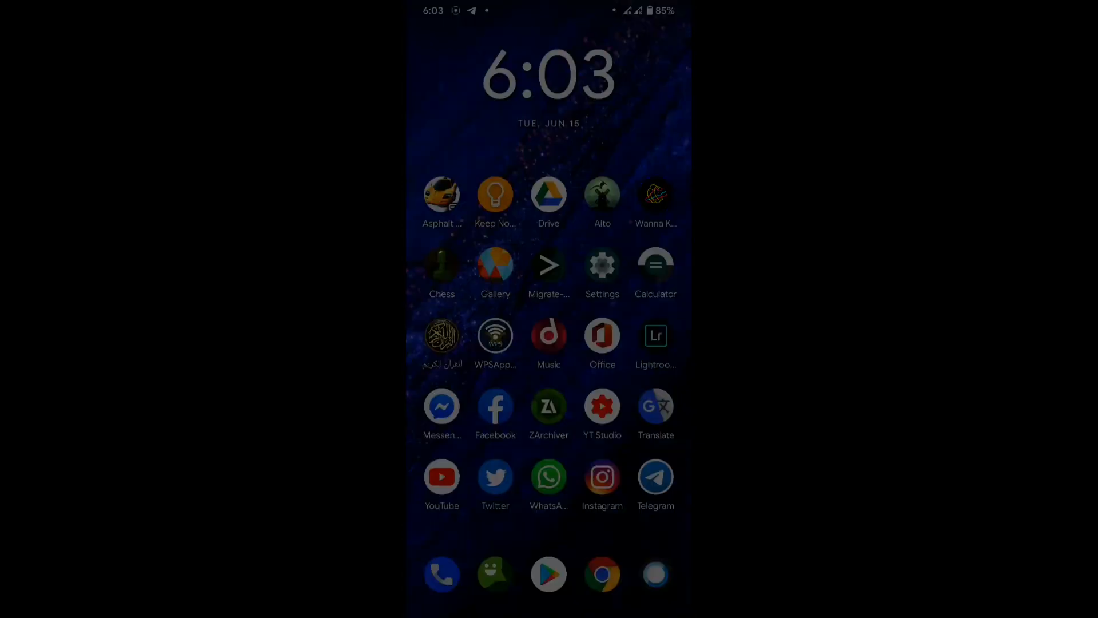
{"action": "key", "text": "POWER"}
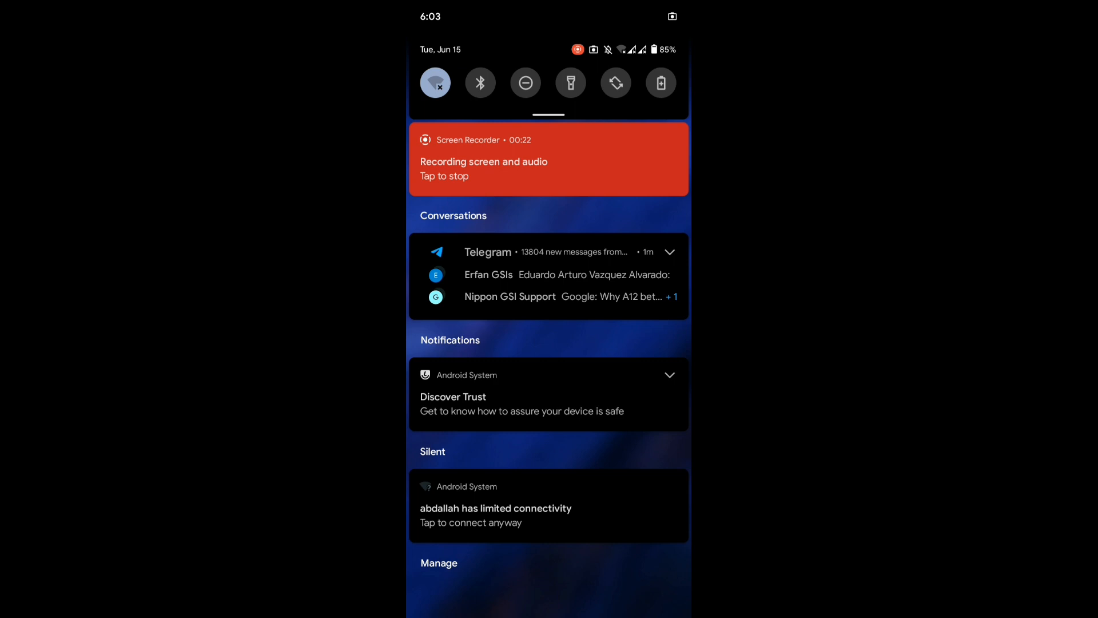
{"action": "left_click", "coordinate": [548, 500]}
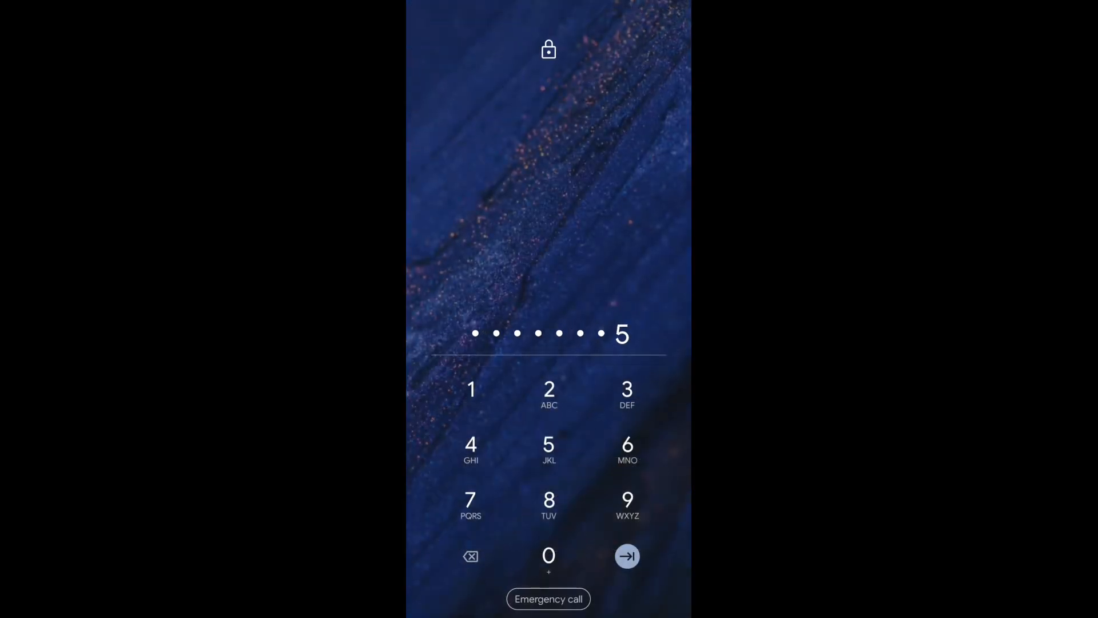
{"action": "left_click", "coordinate": [625, 556]}
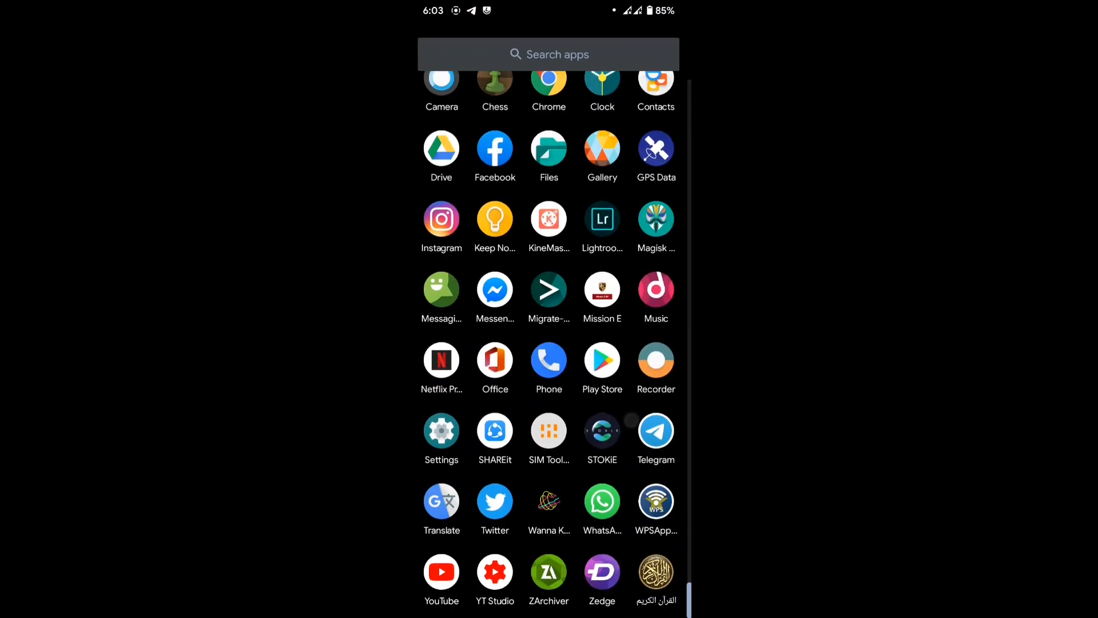
Browse the app drawer and launch Telegram to check the new system font.
{"action": "scroll", "scroll_direction": "up", "scroll_amount": 3}
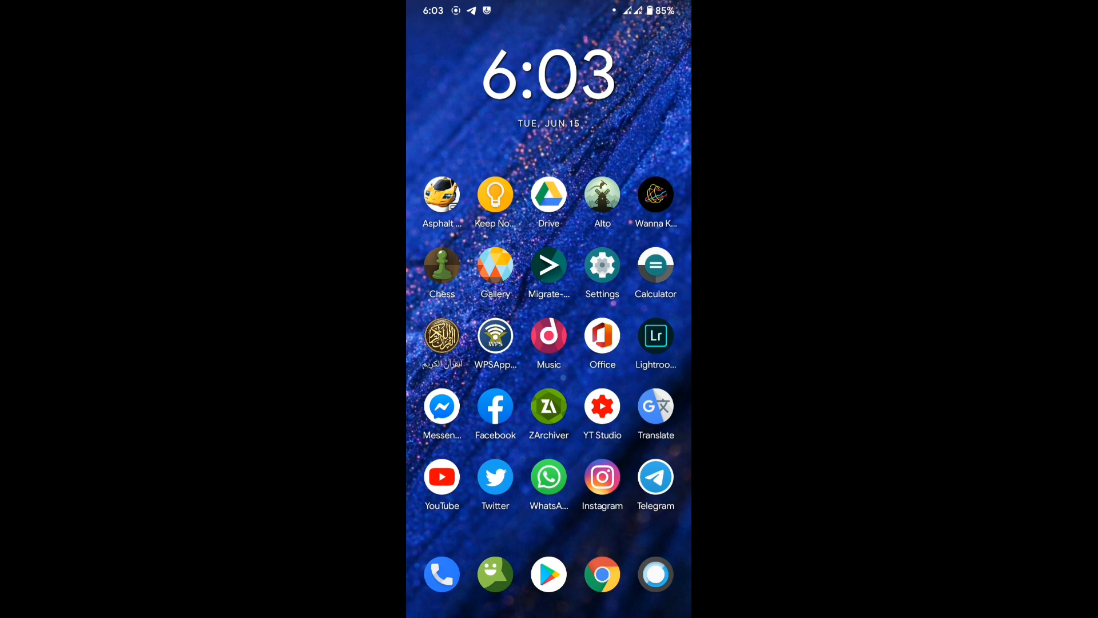
{"action": "left_click", "coordinate": [655, 482]}
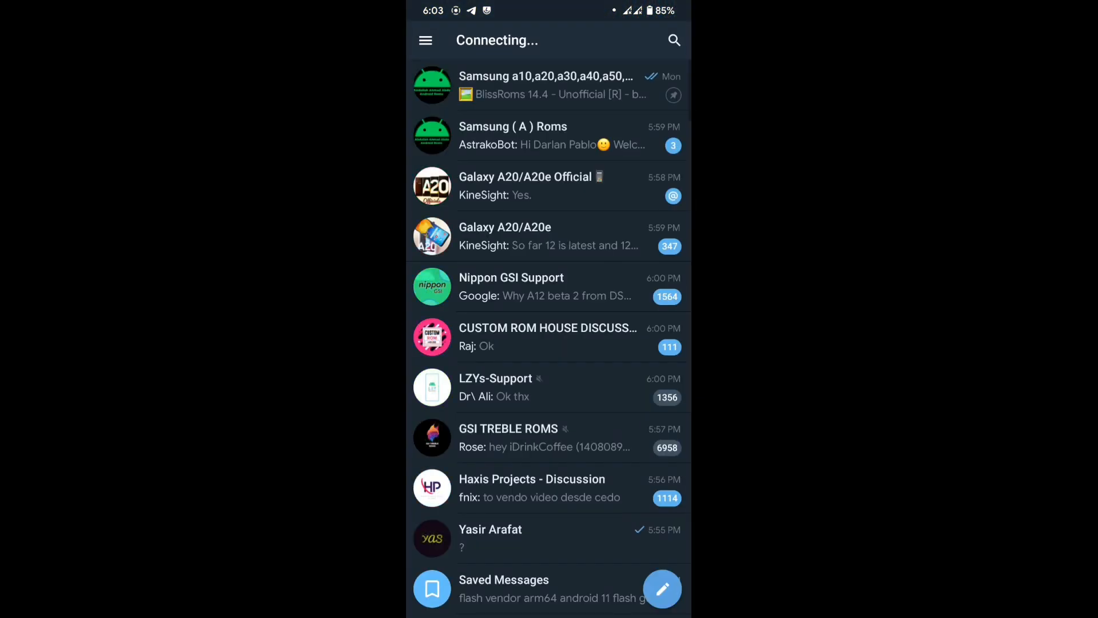